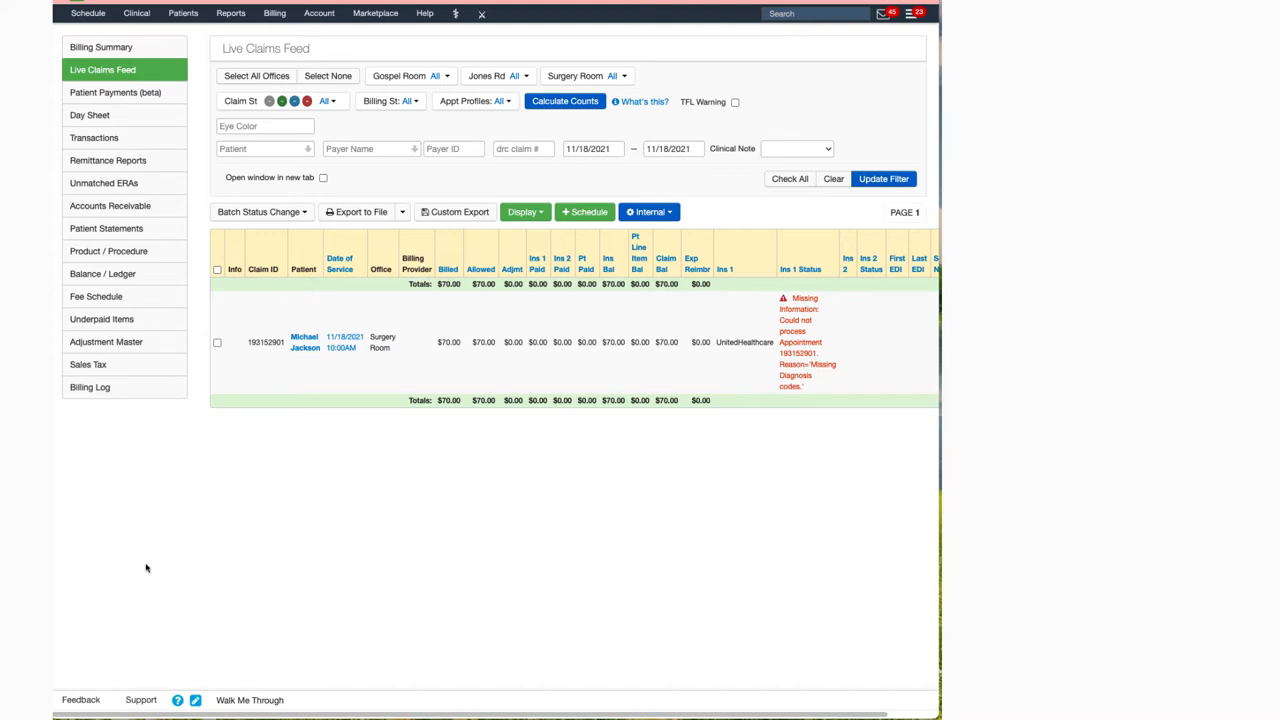
mouse_move(155, 566)
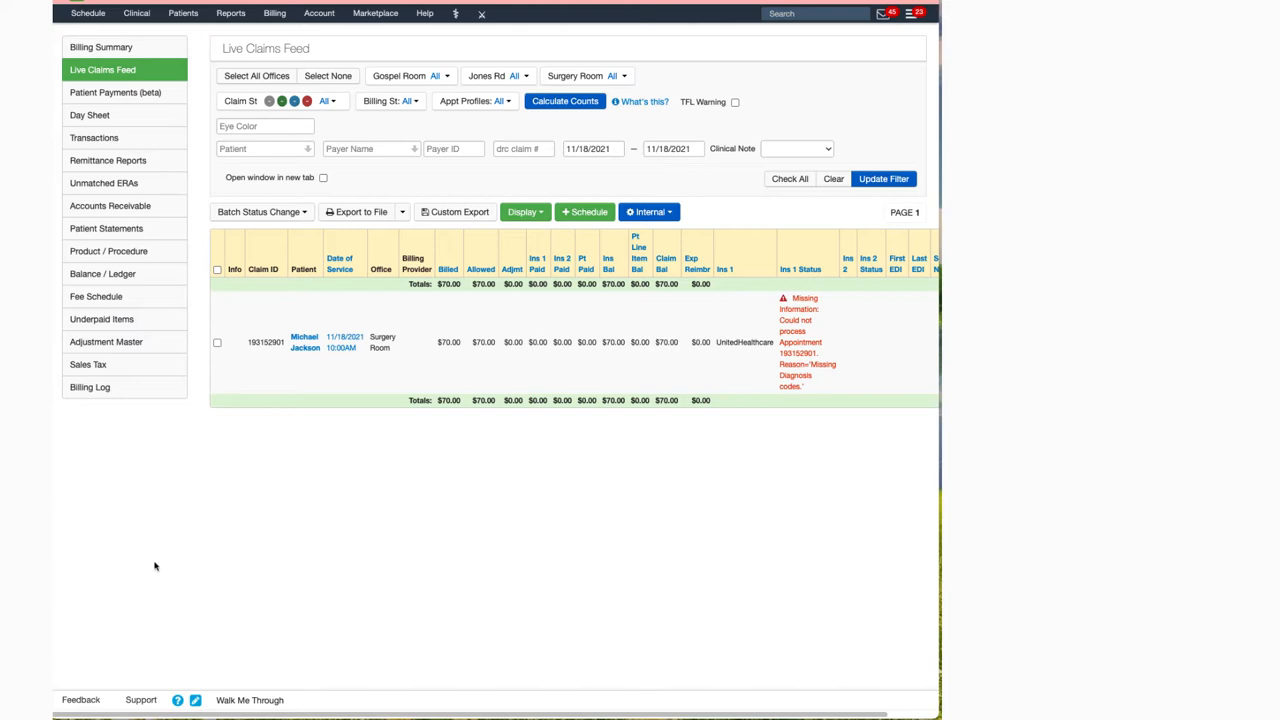
mouse_move(197, 570)
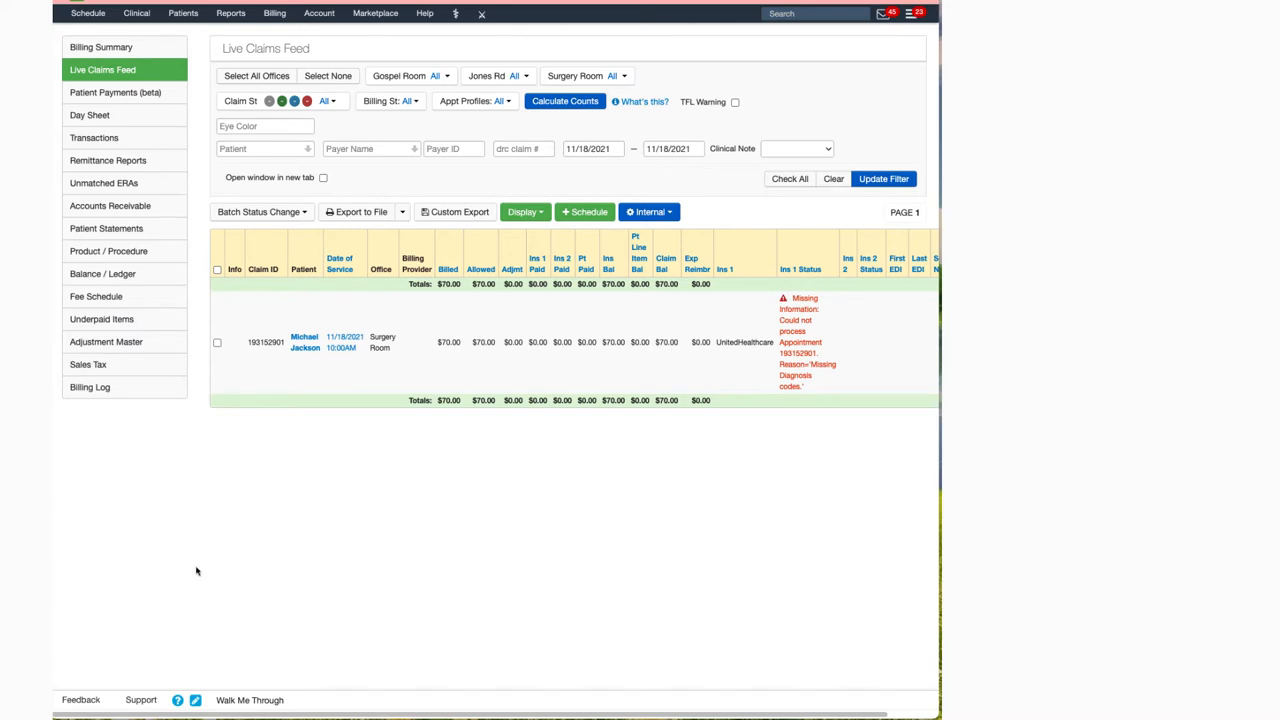
From the billing pages list, set the appointment's claim type to Void claim.
click(274, 13)
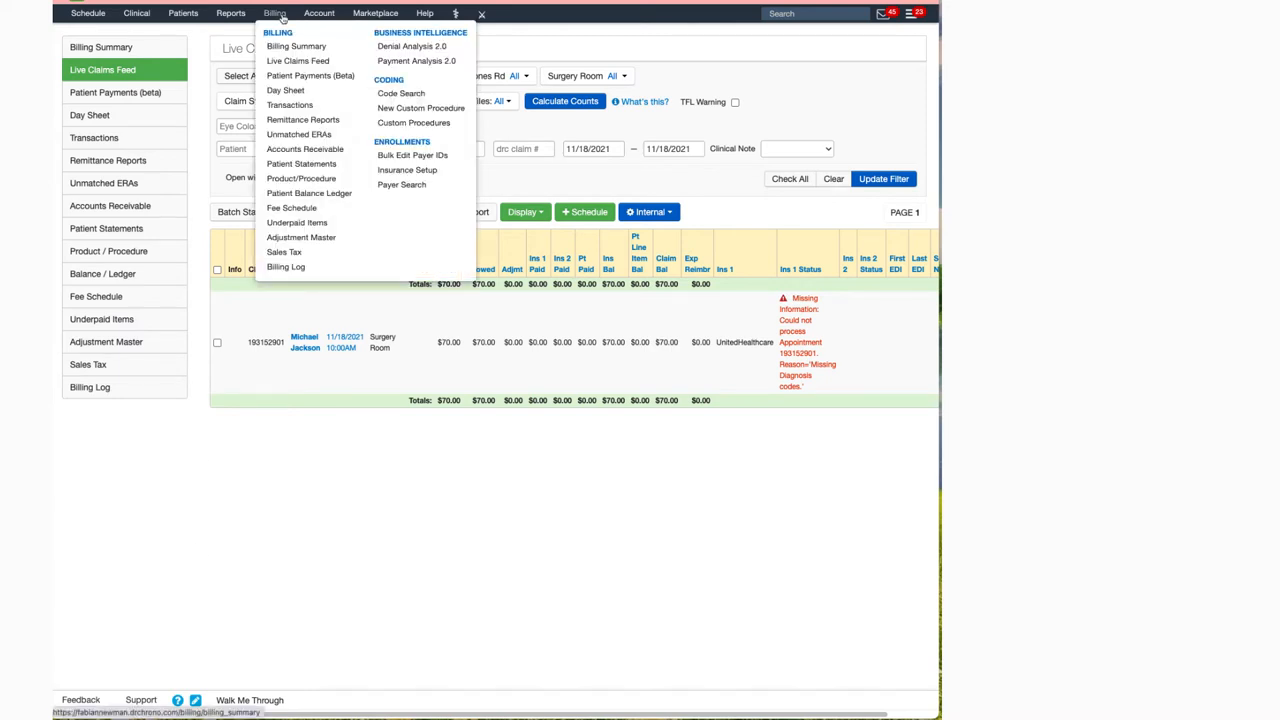
mouse_move(298, 61)
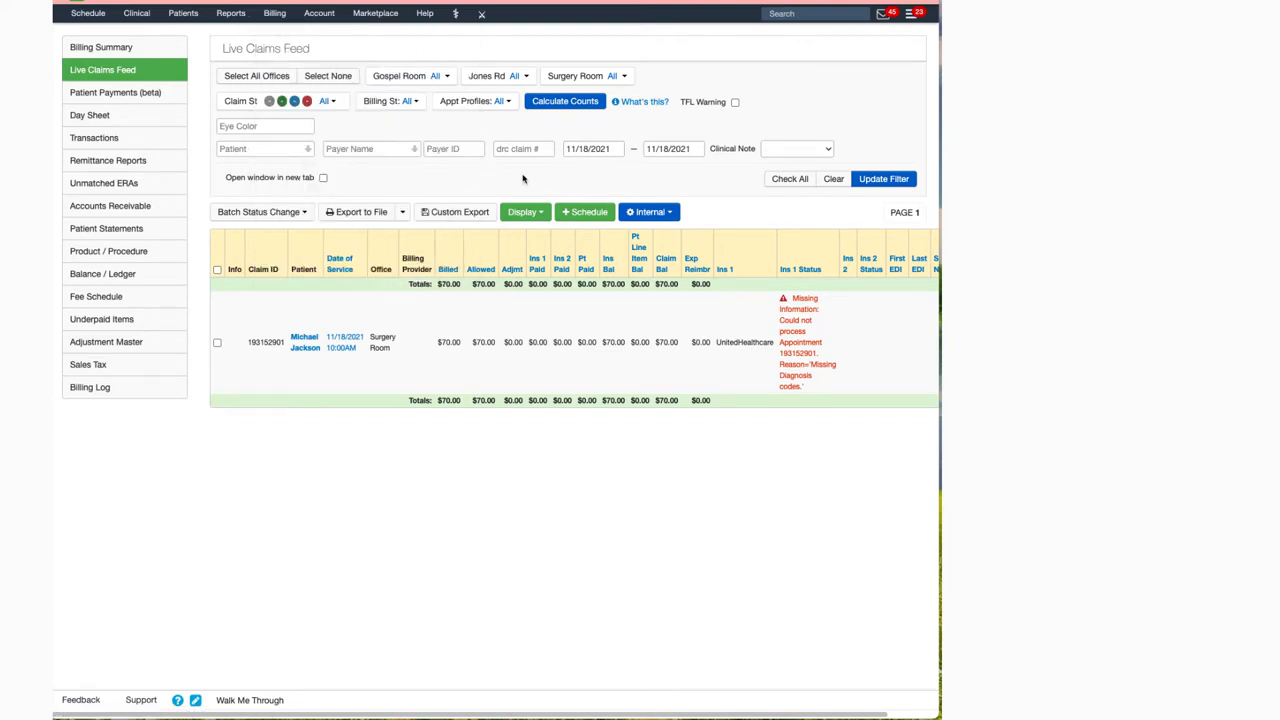
mouse_move(505, 181)
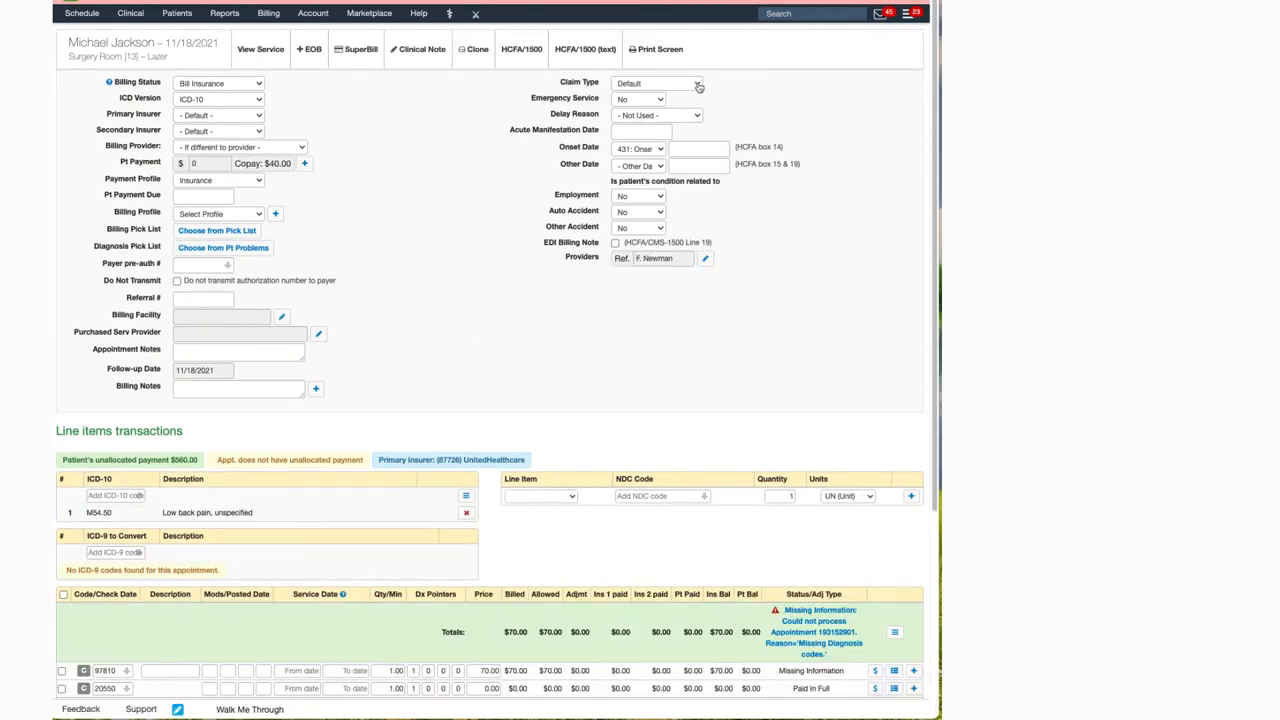
click(655, 83)
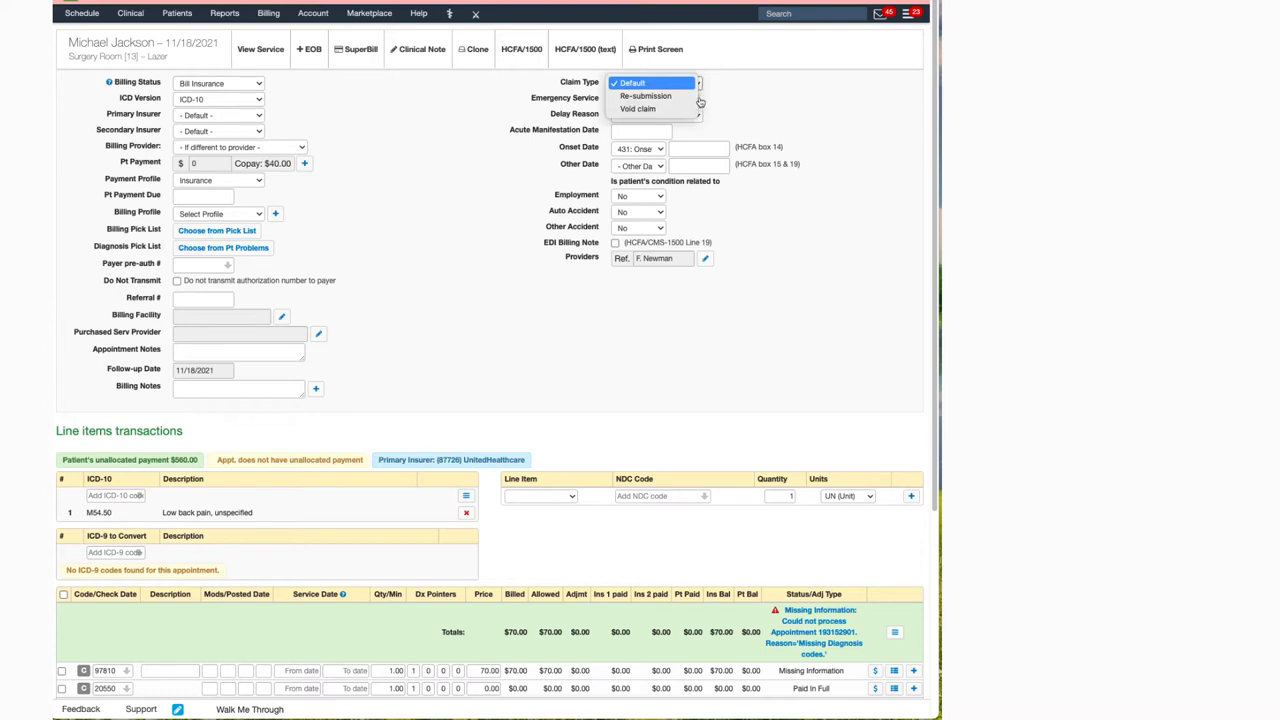
click(637, 108)
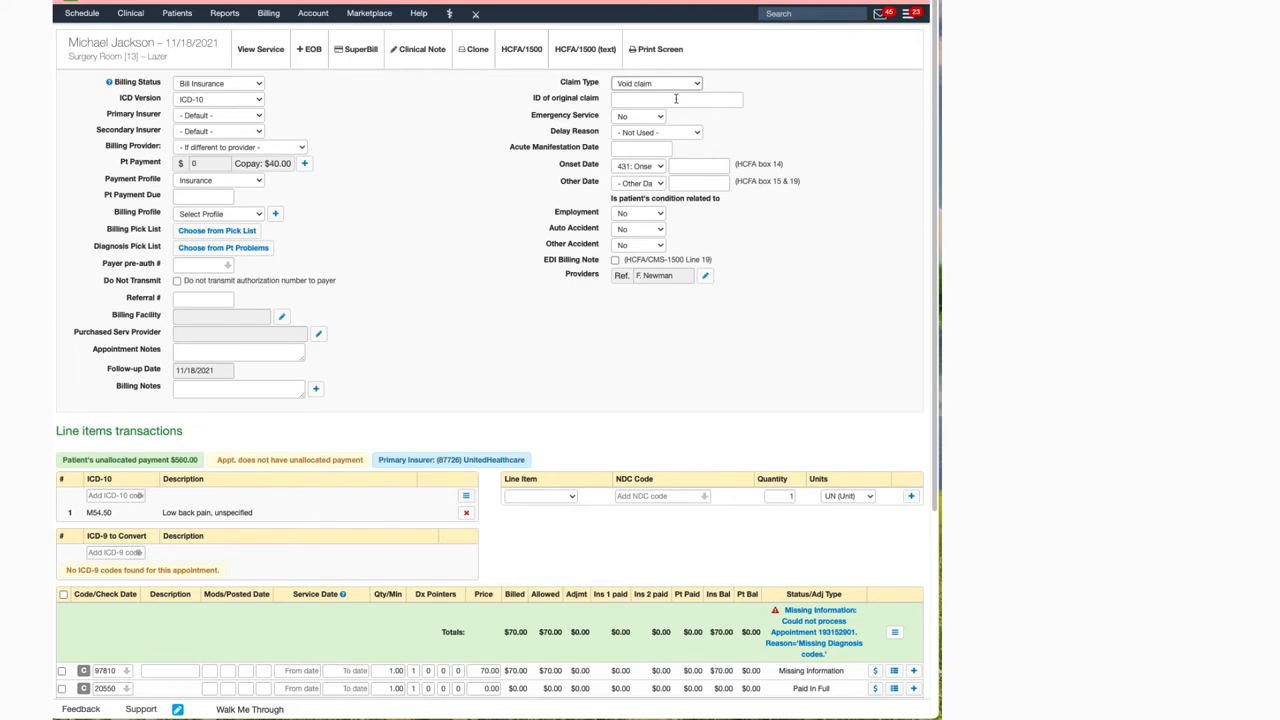
Scroll to the line items and tick the Resubmit Claim checkbox beside Verify & Save.
scroll(down, 3)
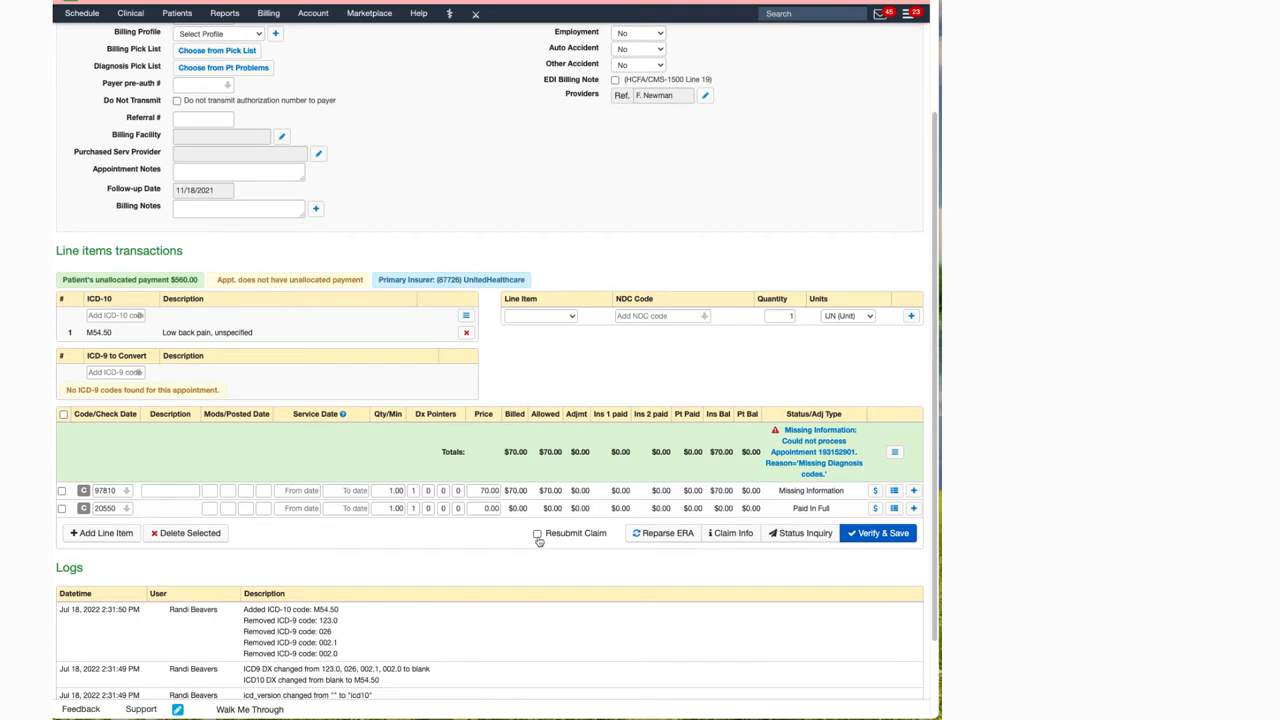
click(537, 533)
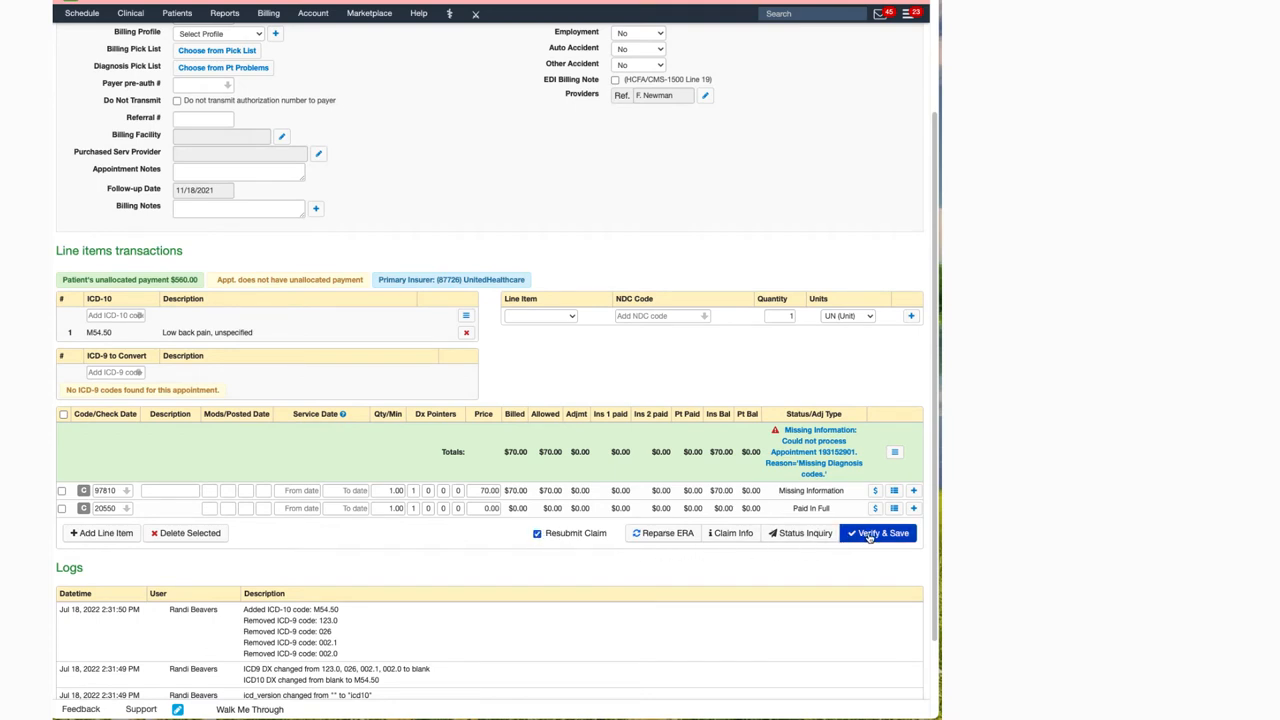
mouse_move(617, 562)
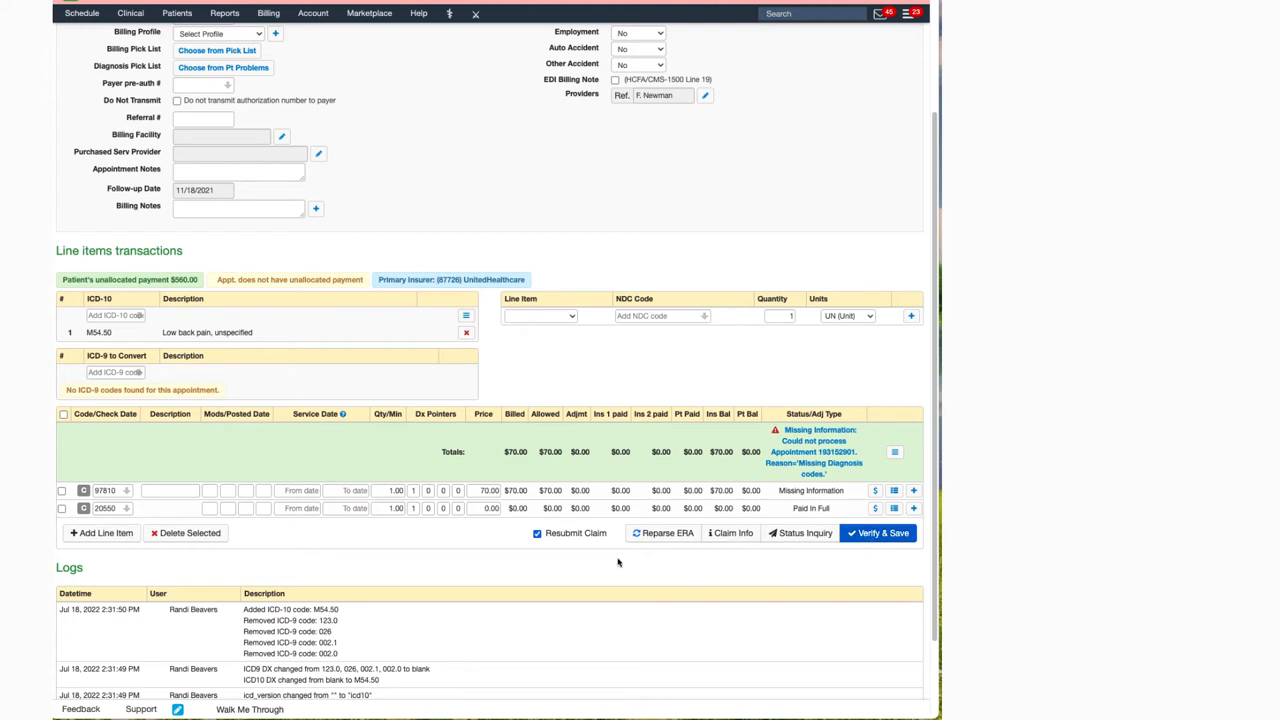
mouse_move(540, 559)
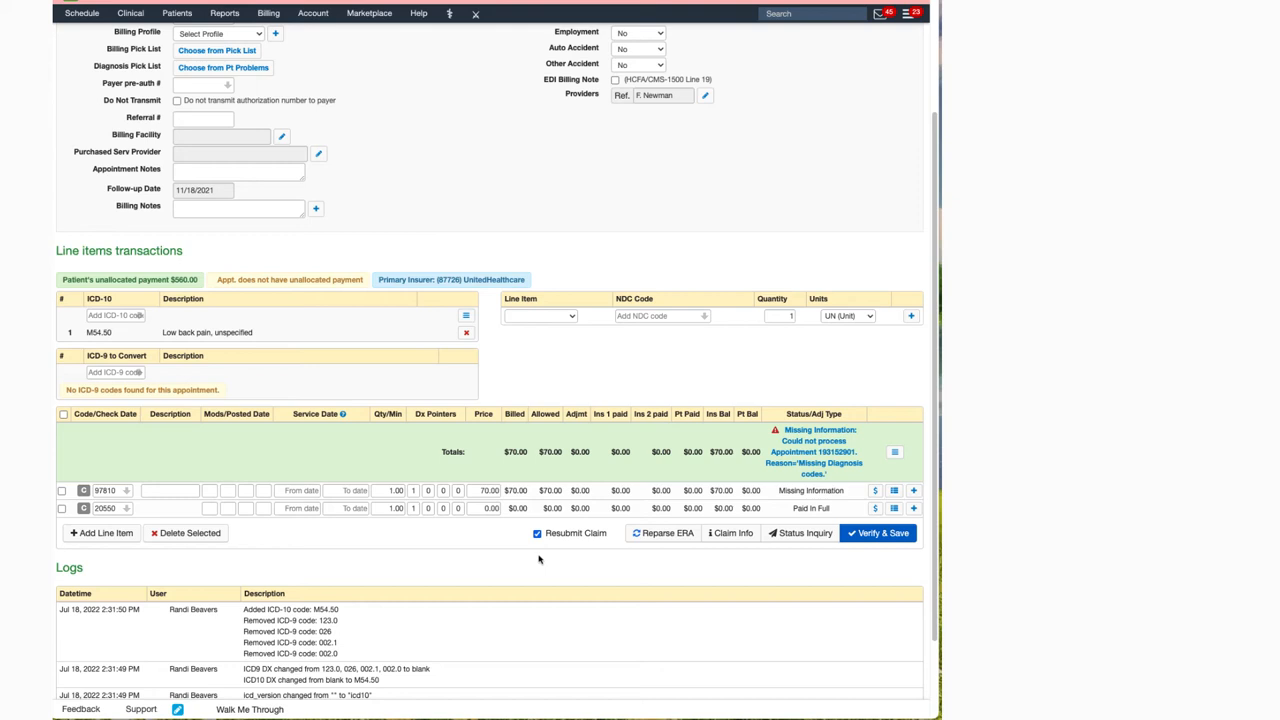
mouse_move(524, 574)
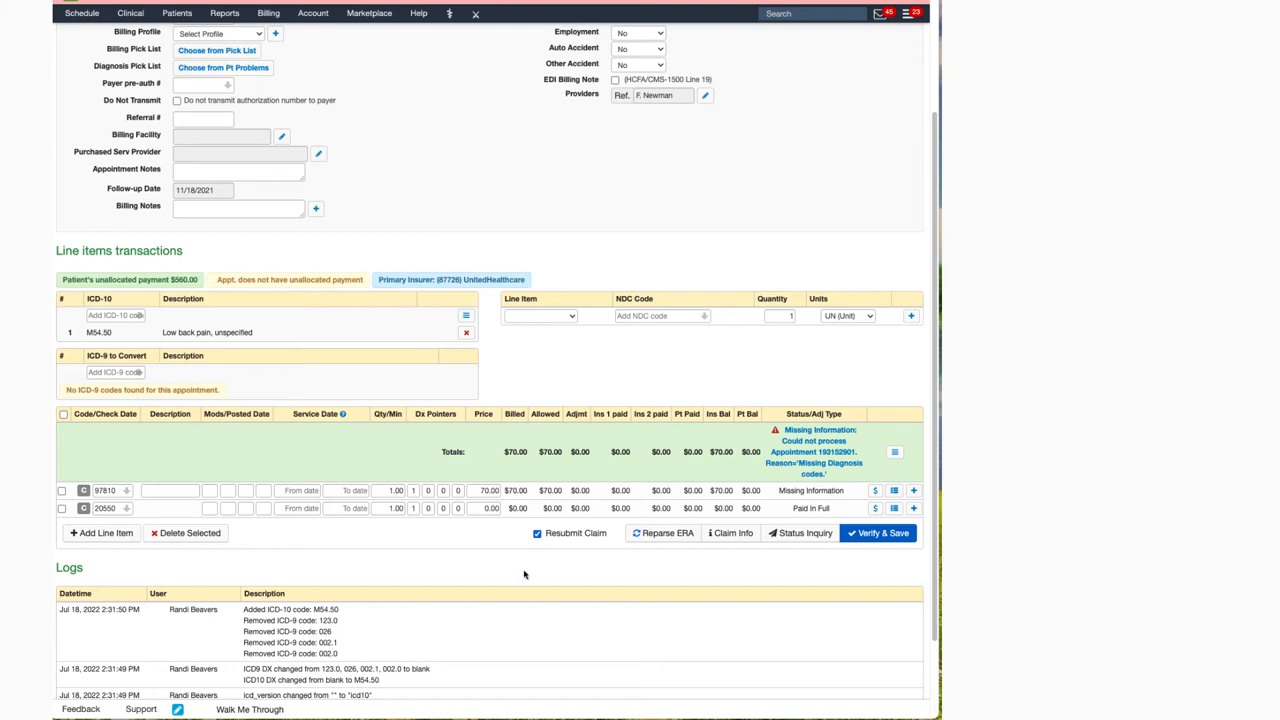
mouse_move(520, 571)
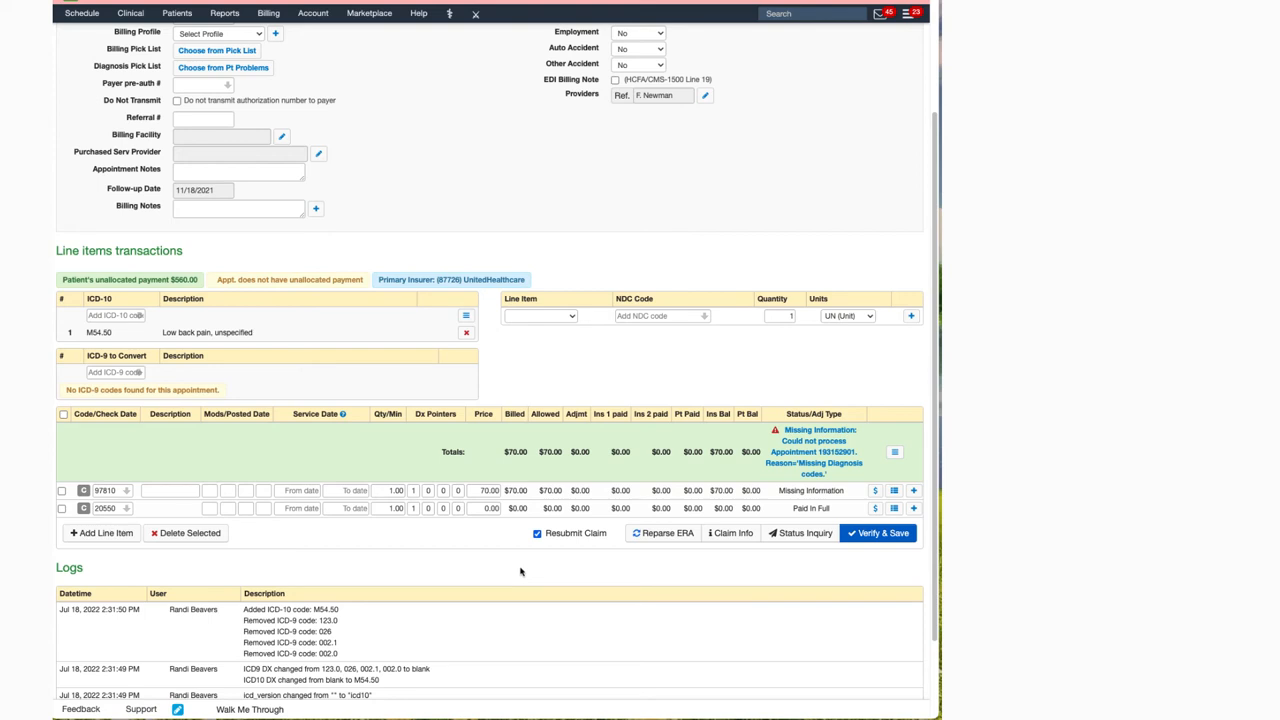
mouse_move(525, 585)
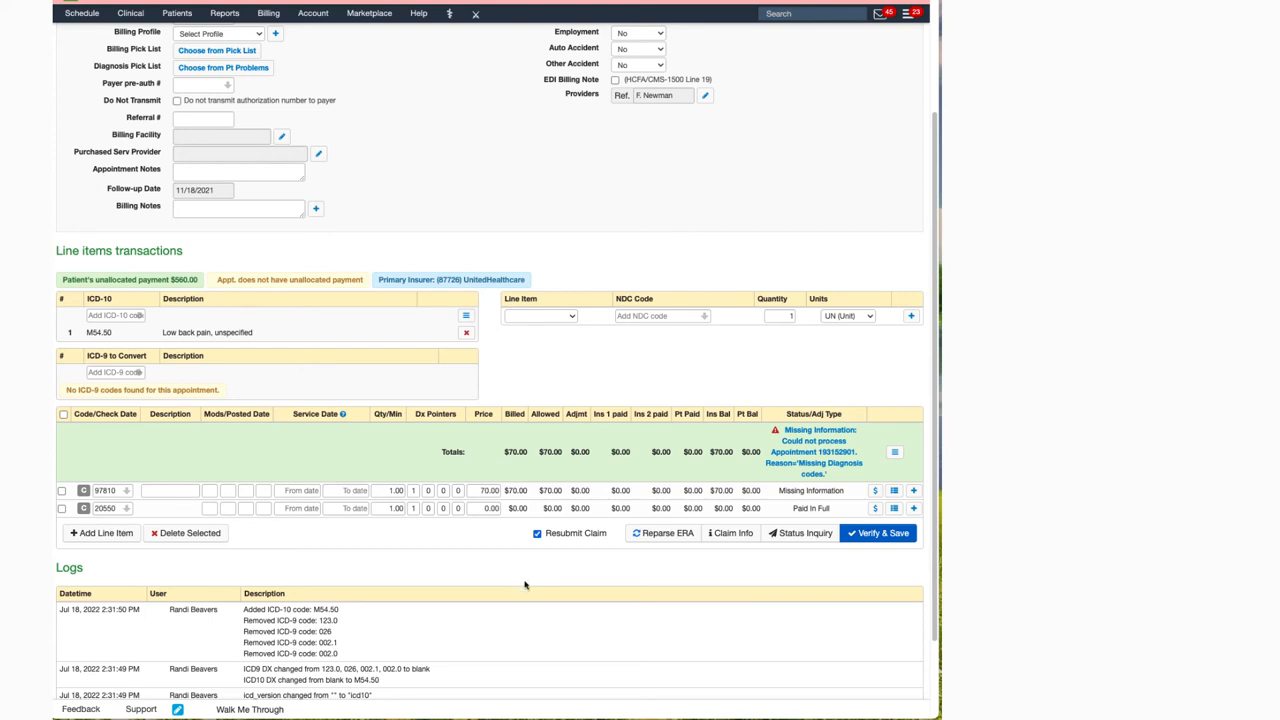
mouse_move(531, 602)
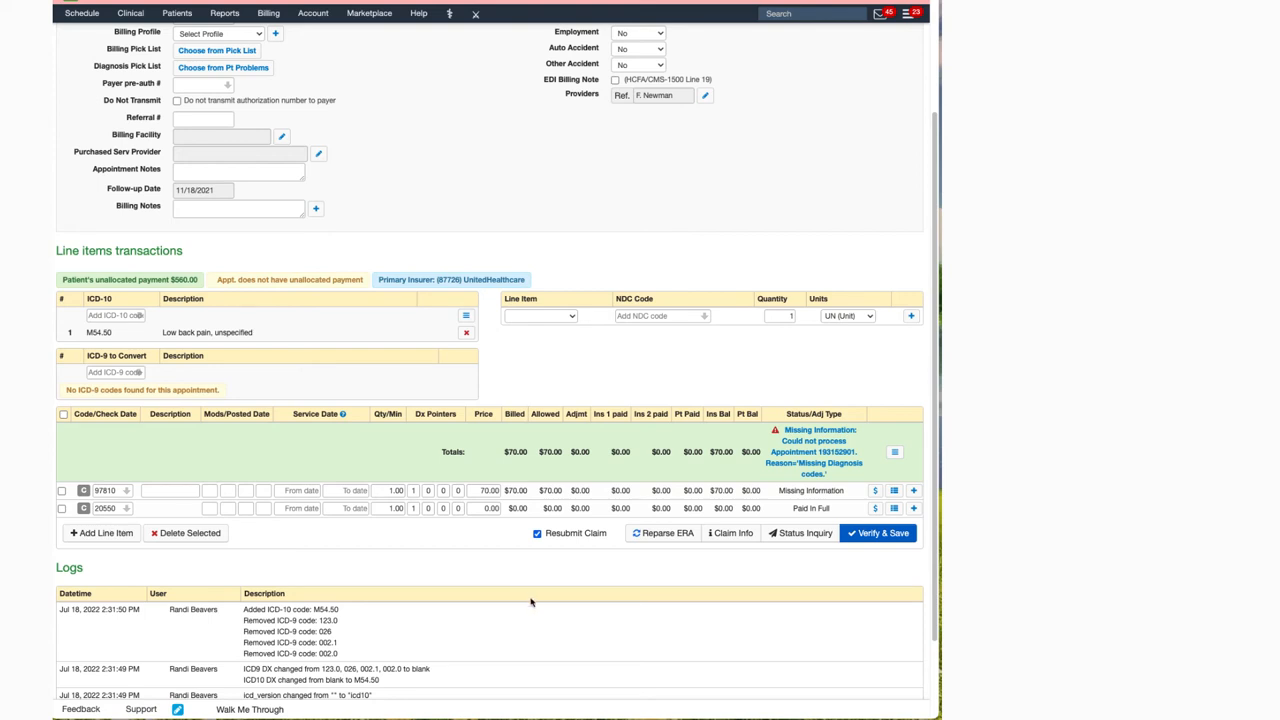
mouse_move(545, 602)
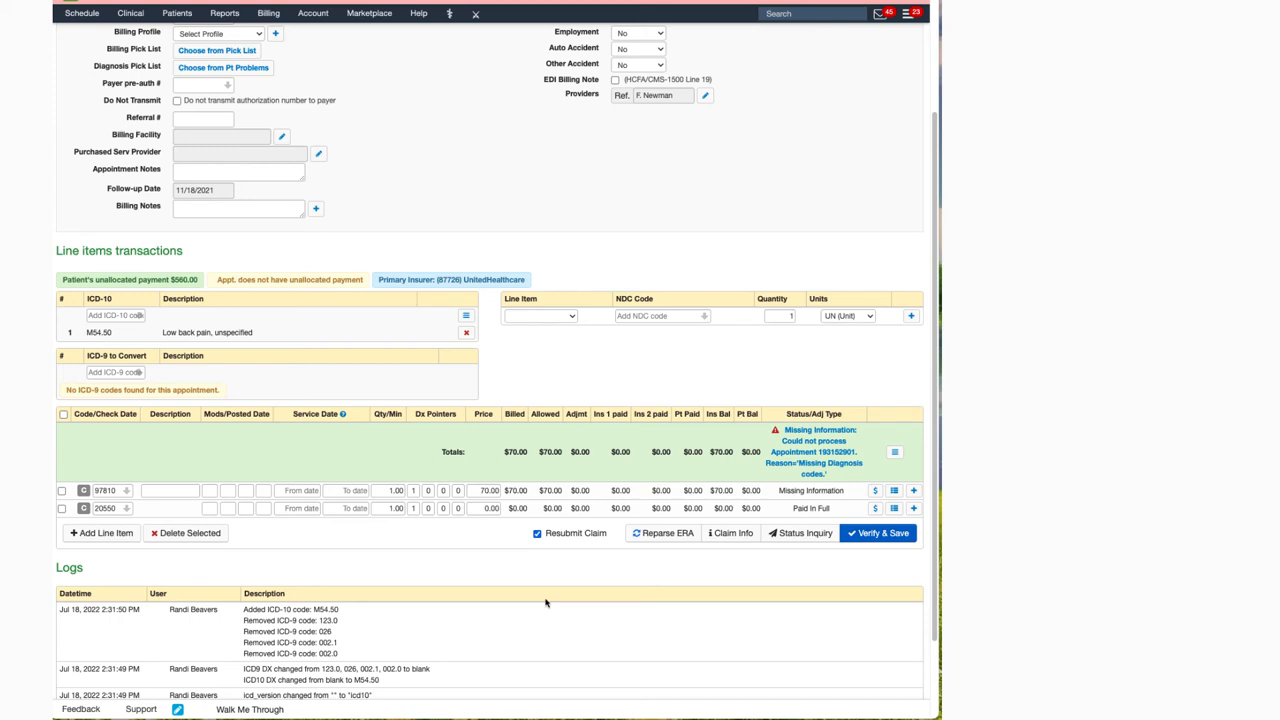